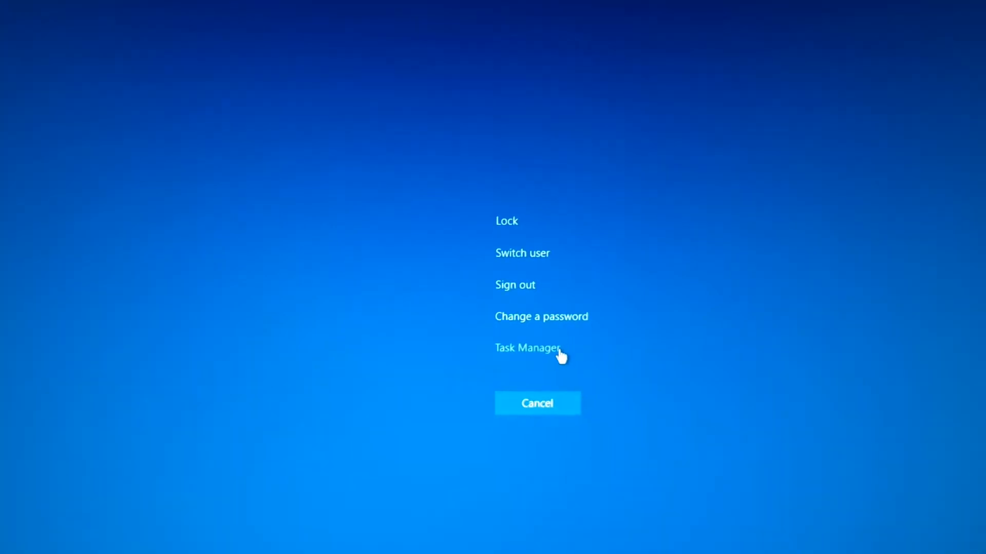
# - Launch Task Manager from the Ctrl+Alt+Del security screen
pyautogui.click(525, 348)
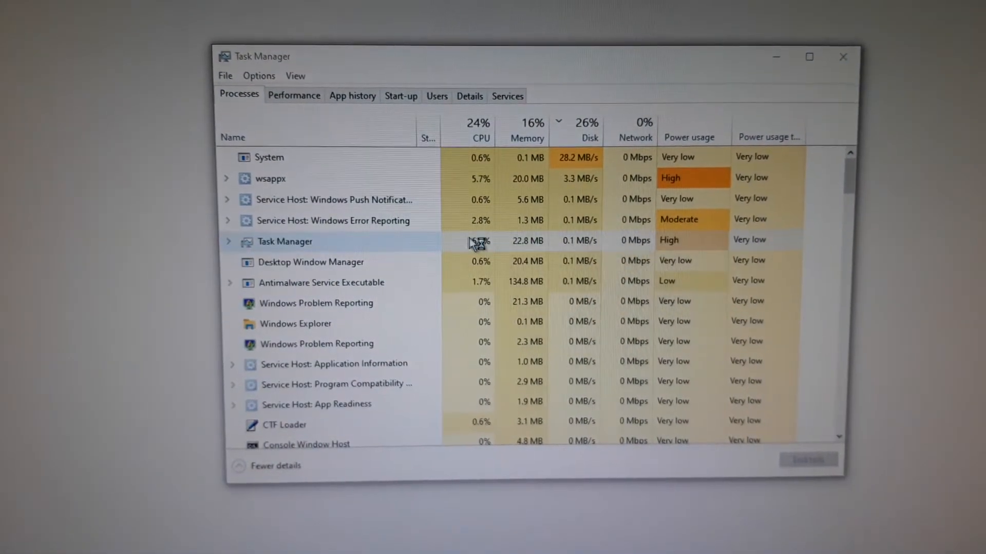
# - Sort the Processes list by Disk descending so wsappx (AppXSvc) sits at the top
pyautogui.click(590, 125)
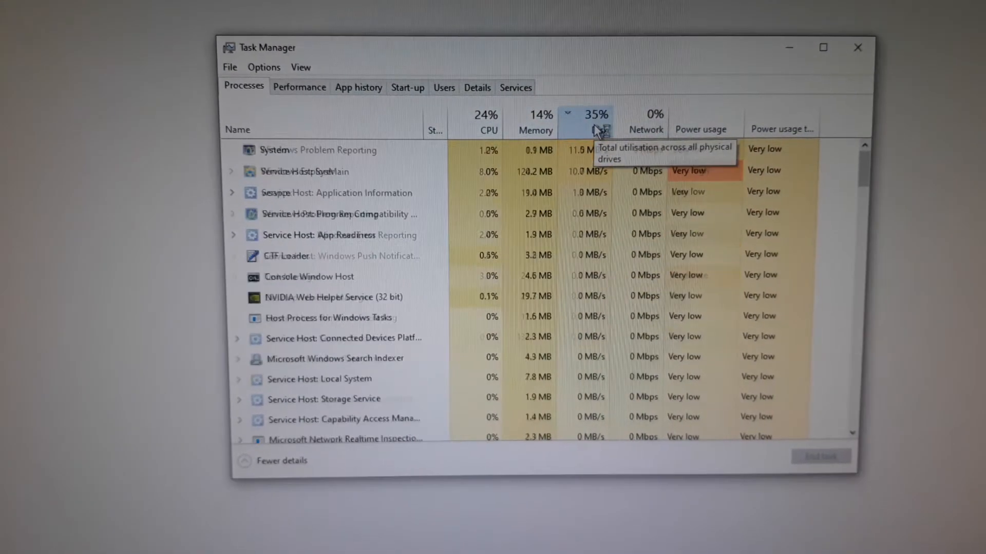
pyautogui.click(595, 124)
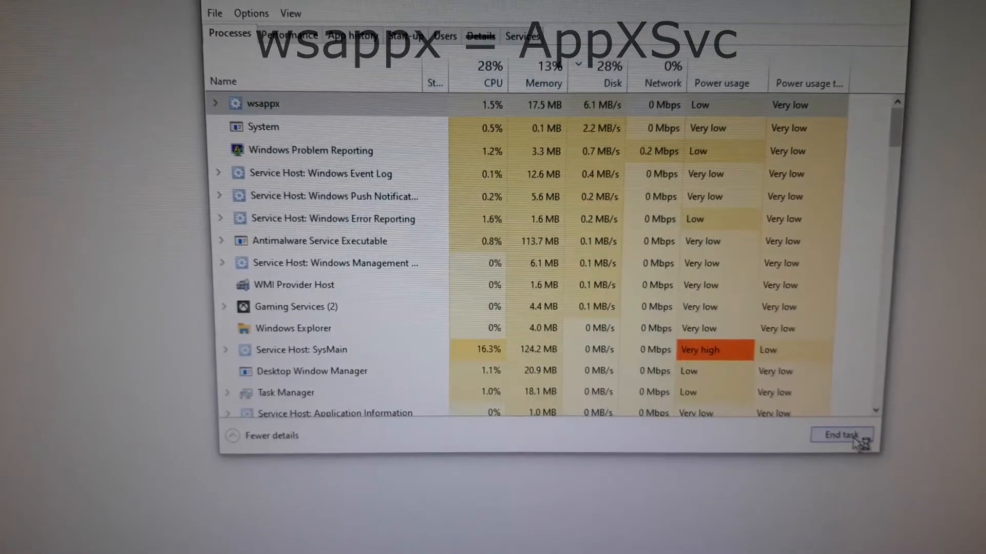
# - End the wsappx system process, checking 'Abandon unsaved data and shut down' in the confirmation
pyautogui.click(840, 436)
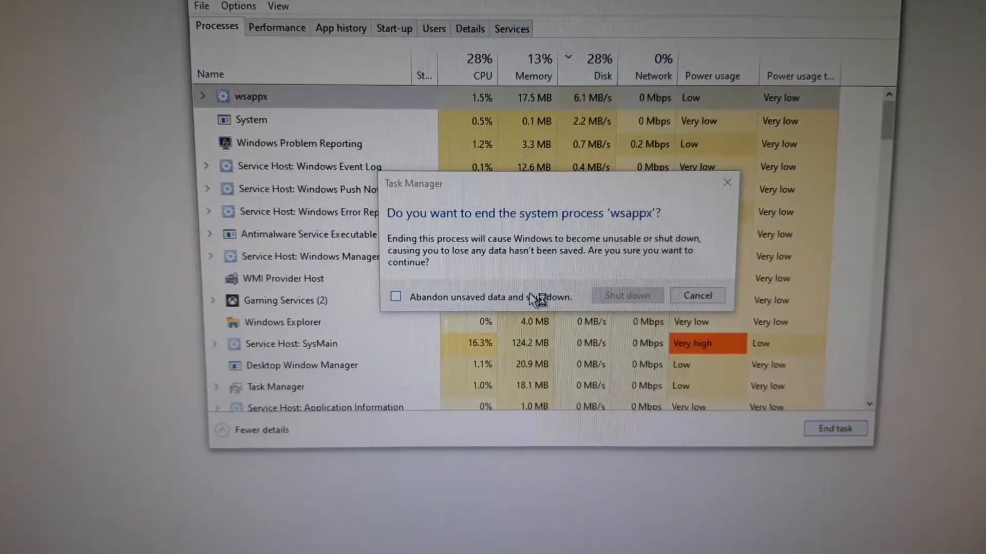
pyautogui.click(395, 297)
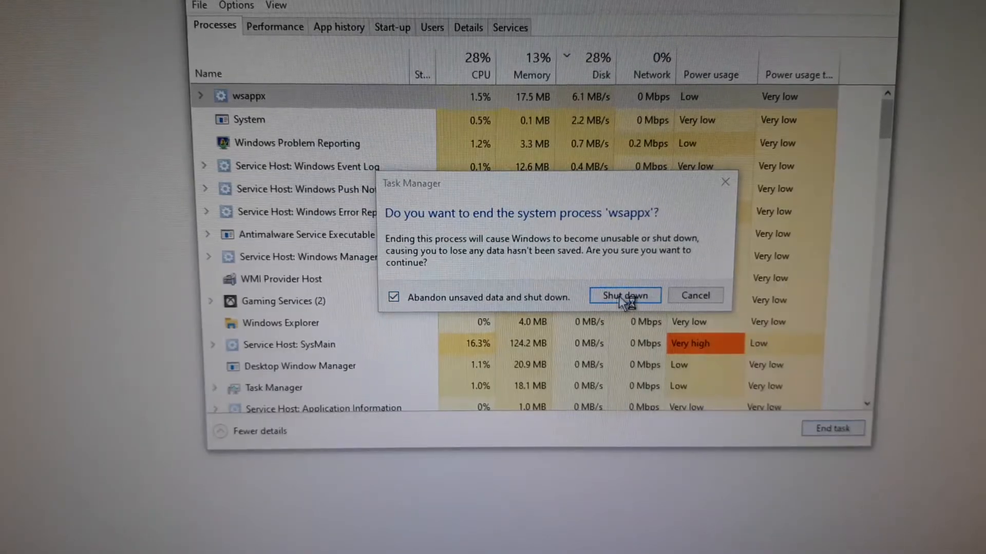